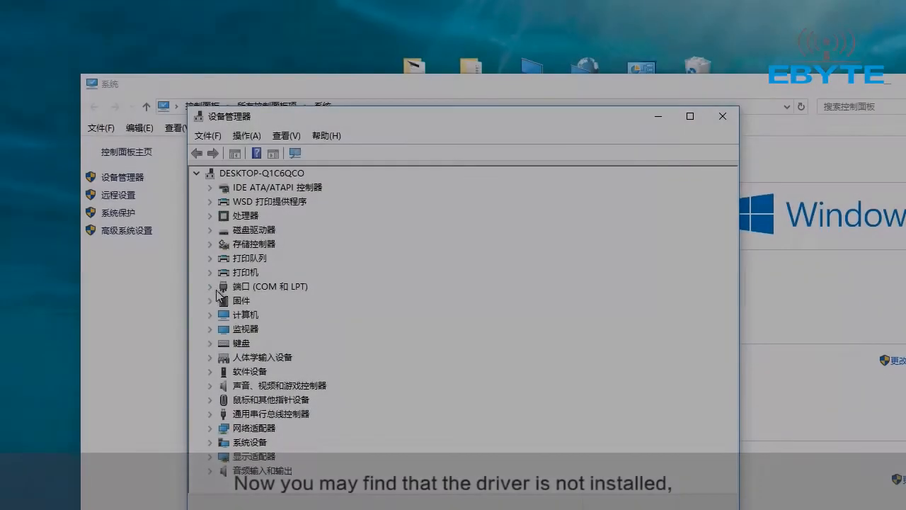
Step: Check that Ports lists only COM1 and LPT1 with no CP210x, then close Device Manager
{"action": "left_click", "coordinate": [209, 286]}
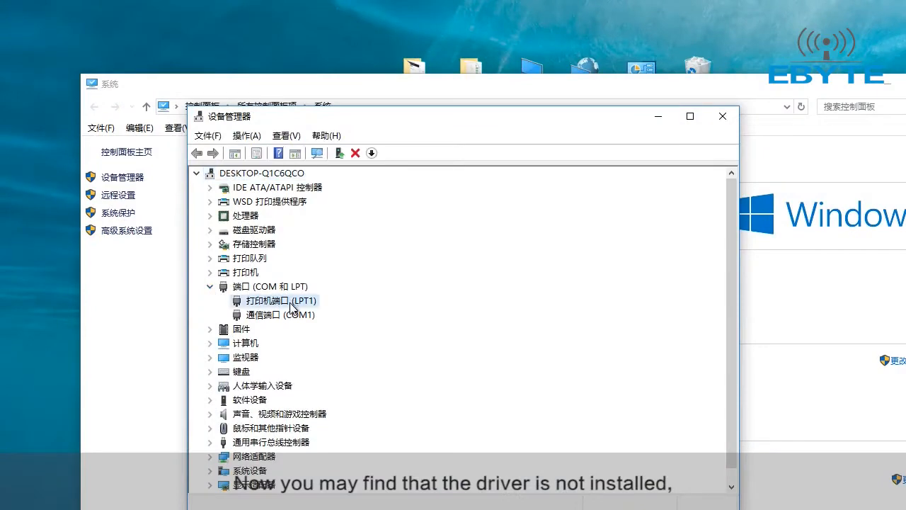
{"action": "left_click", "coordinate": [281, 315]}
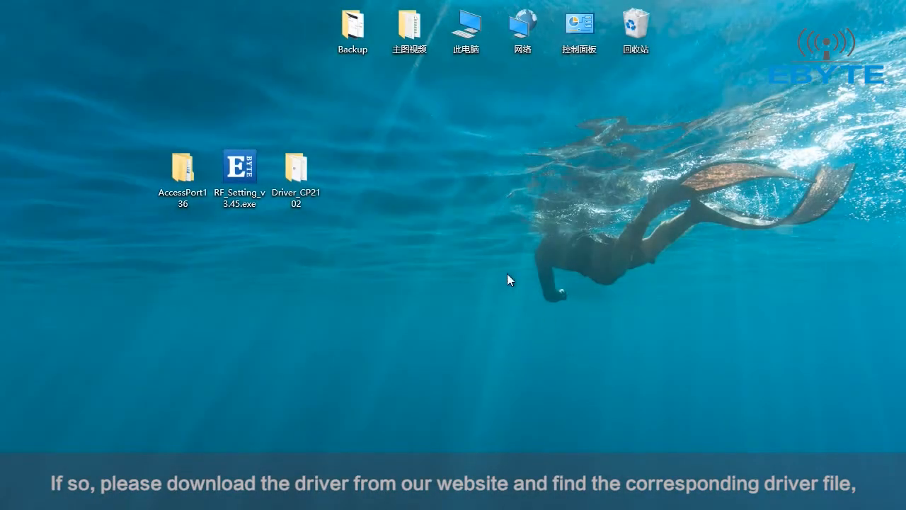
{"action": "mouse_move", "coordinate": [389, 191]}
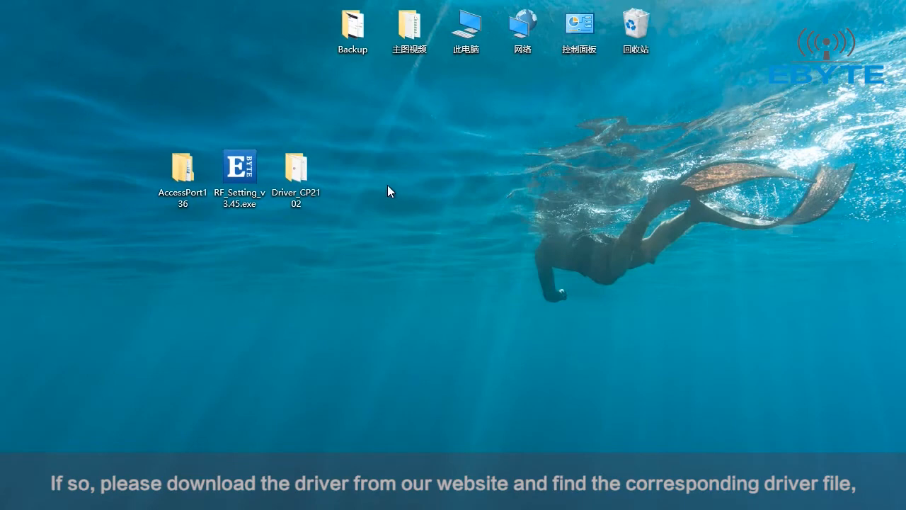
Step: Run CP210x_VCP_Win_XP_S2K3_Vista_7.exe from Driver_CP2102 and start the driver installation
{"action": "double_click", "coordinate": [296, 170]}
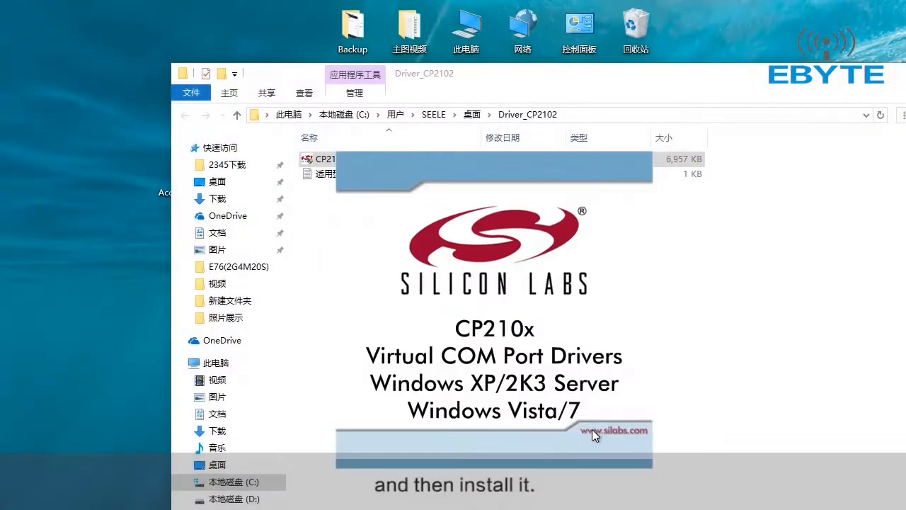
{"action": "double_click", "coordinate": [326, 159]}
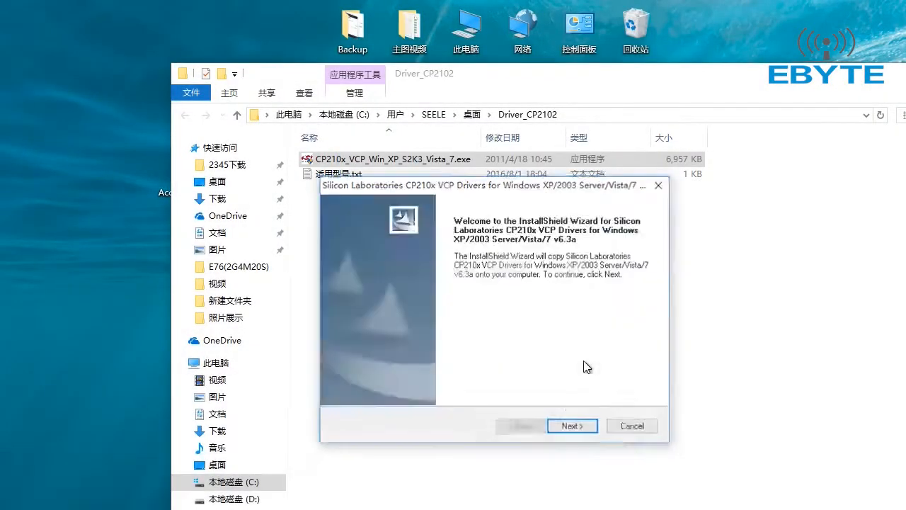
{"action": "left_click", "coordinate": [572, 425]}
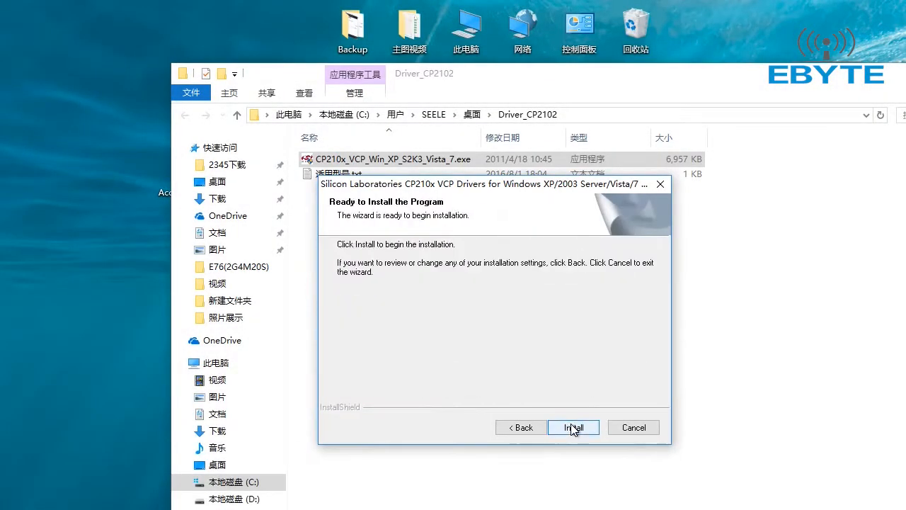
{"action": "left_click", "coordinate": [572, 428]}
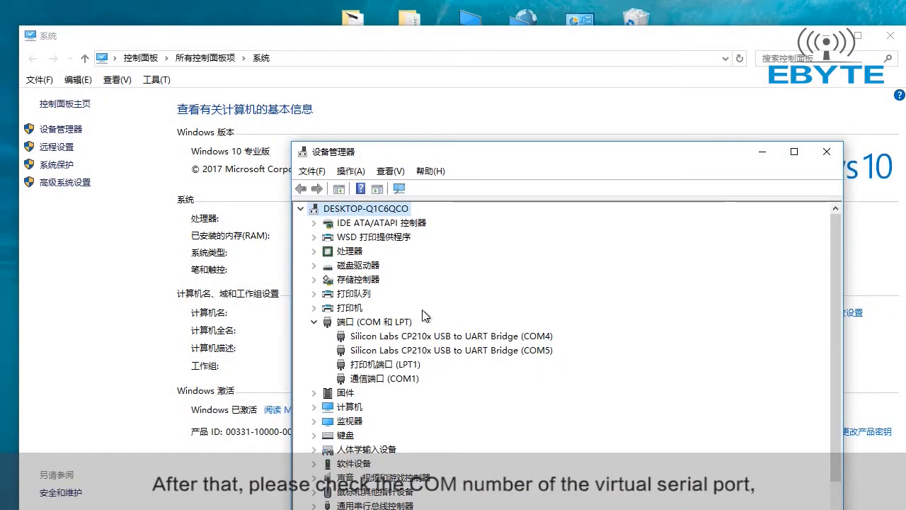
Step: Confirm the two CP210x USB to UART Bridge entries on COM4 and COM5
{"action": "left_click", "coordinate": [450, 350]}
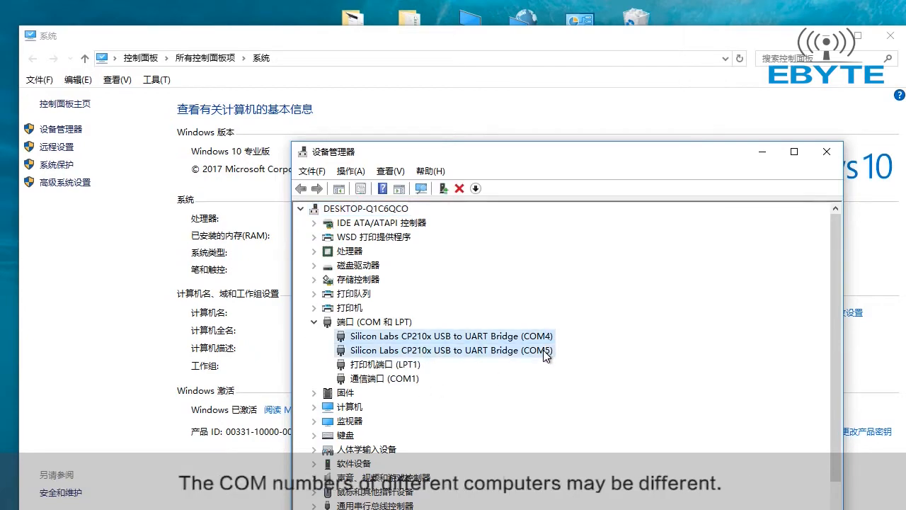
{"action": "left_click", "coordinate": [450, 336]}
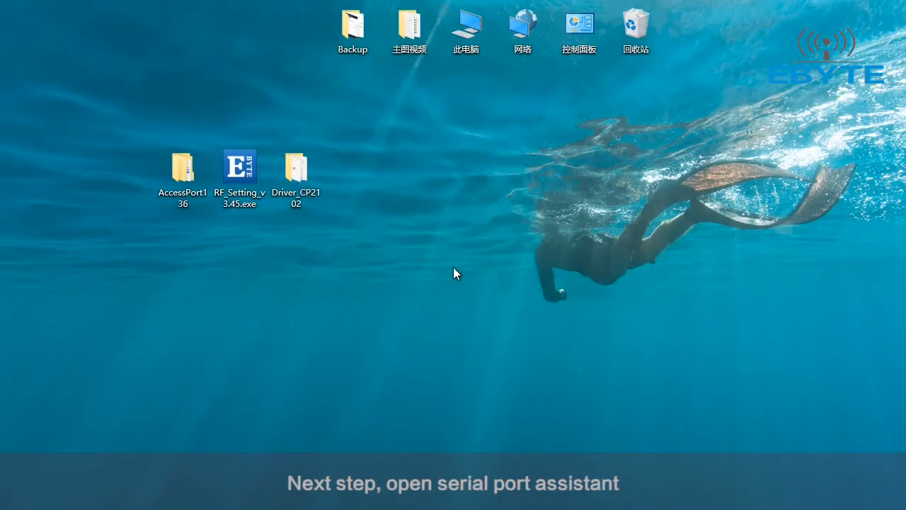
Step: Go into the desktop AccessPort136 folder and its inner AccessPort136 folder
{"action": "left_click", "coordinate": [182, 167]}
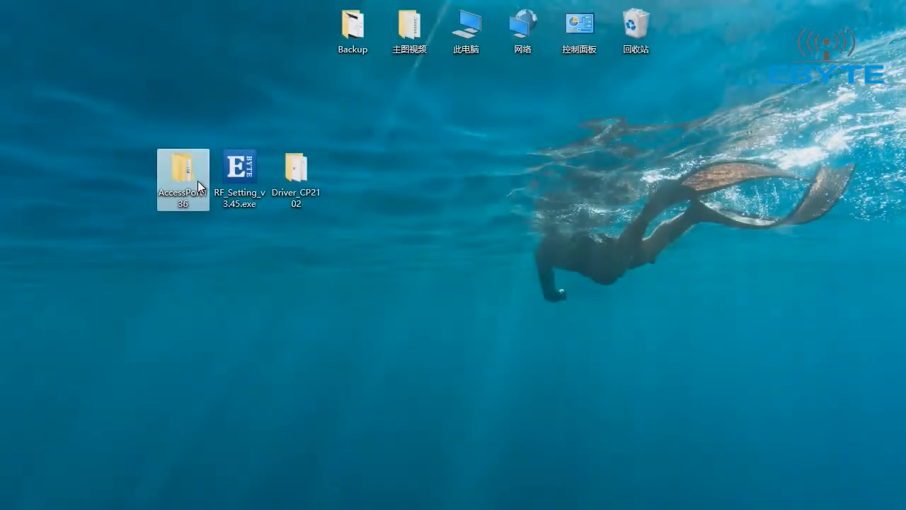
{"action": "double_click", "coordinate": [181, 167]}
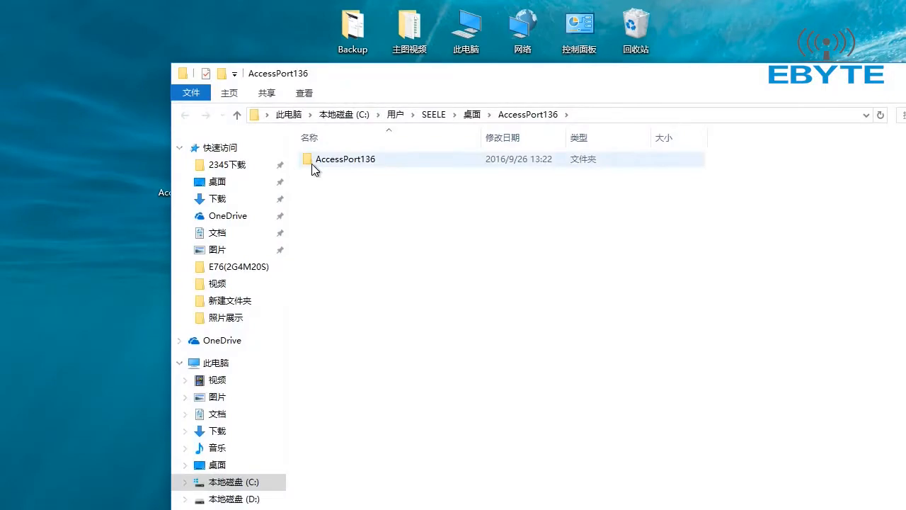
{"action": "double_click", "coordinate": [346, 158]}
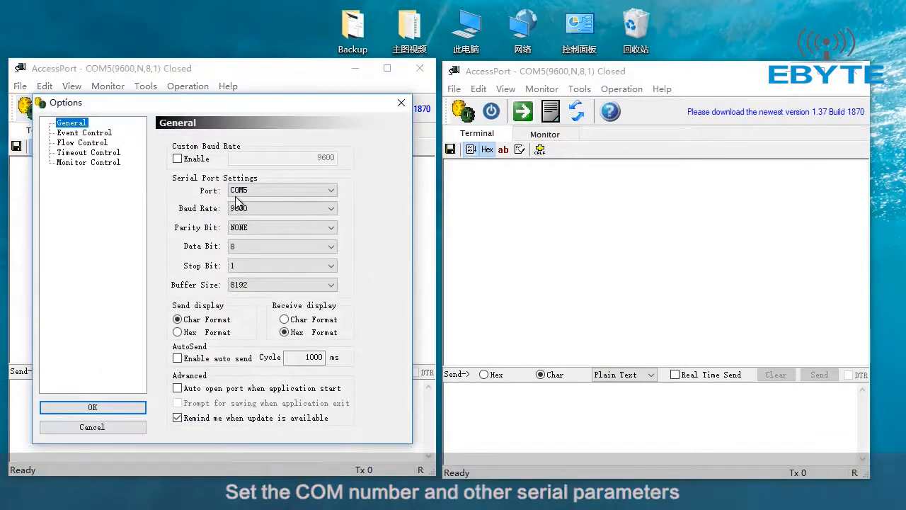
Step: Connect the first AccessPort terminal on COM5 and the second on COM4 at 9600,N,8,1
{"action": "left_click", "coordinate": [92, 408]}
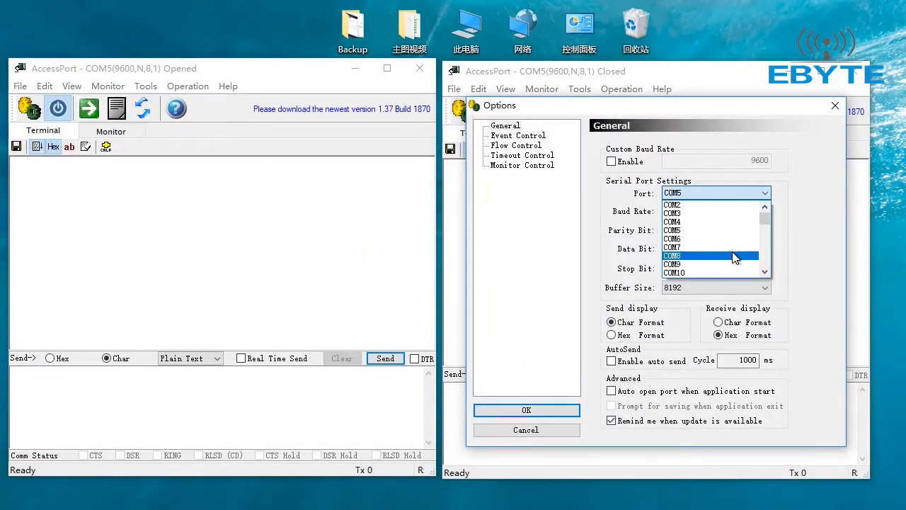
{"action": "left_click", "coordinate": [527, 411]}
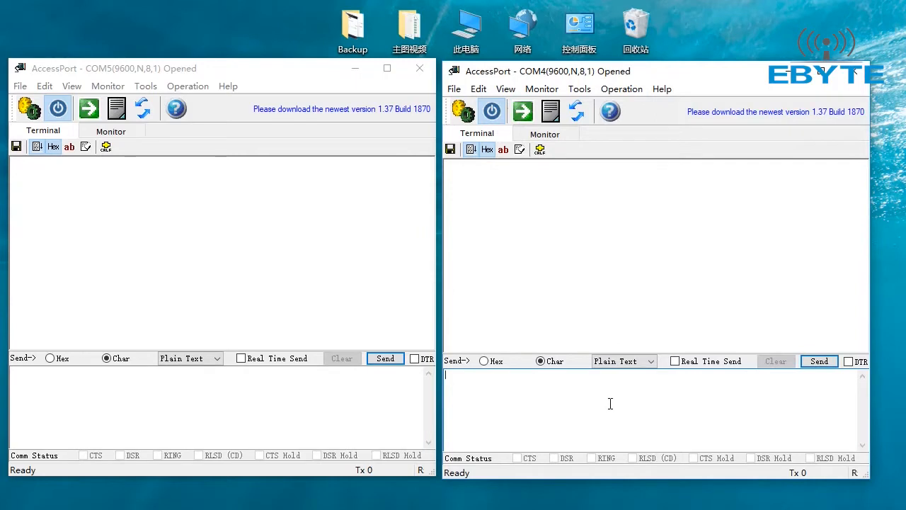
{"action": "type", "text": "www"}
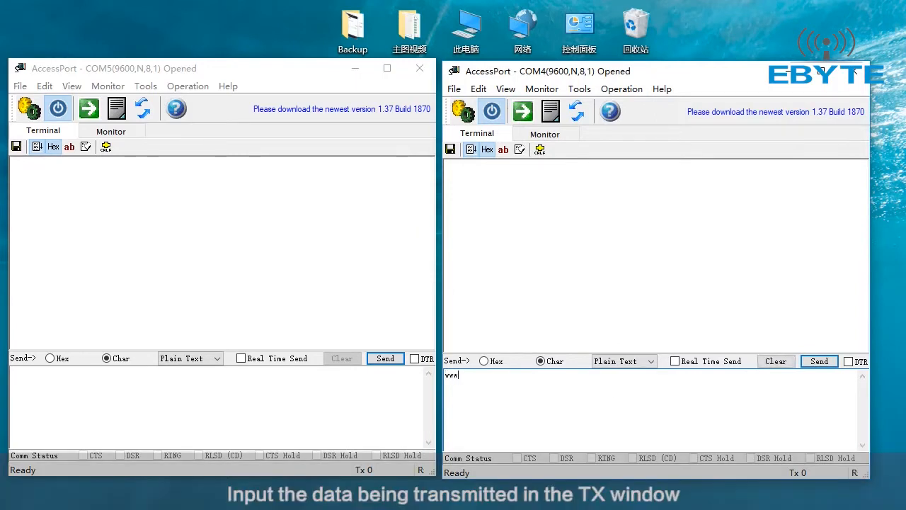
{"action": "type", "text": ". cd"}
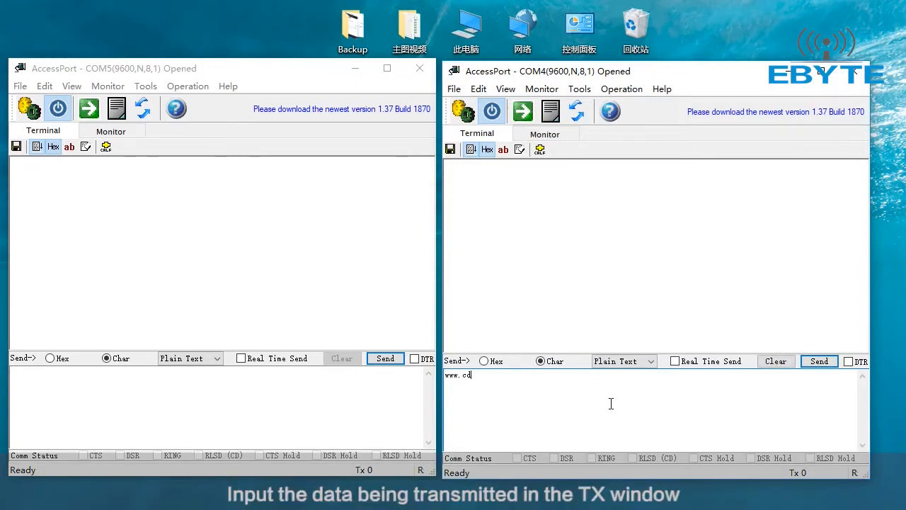
{"action": "type", "text": "ebyt"}
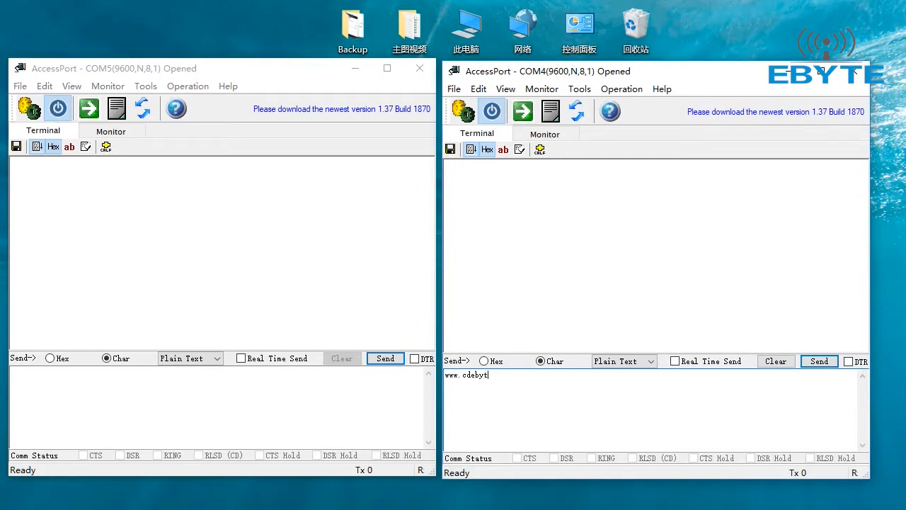
{"action": "type", "text": "e.com"}
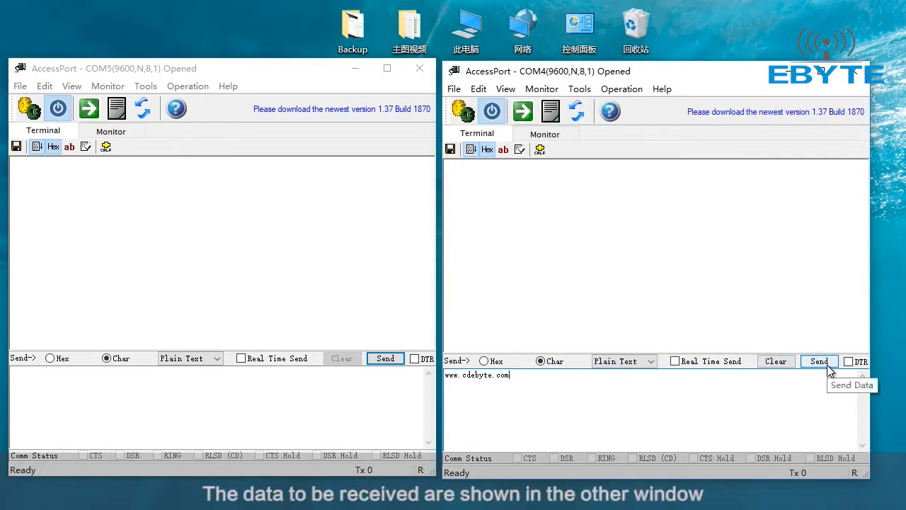
{"action": "left_click", "coordinate": [818, 361]}
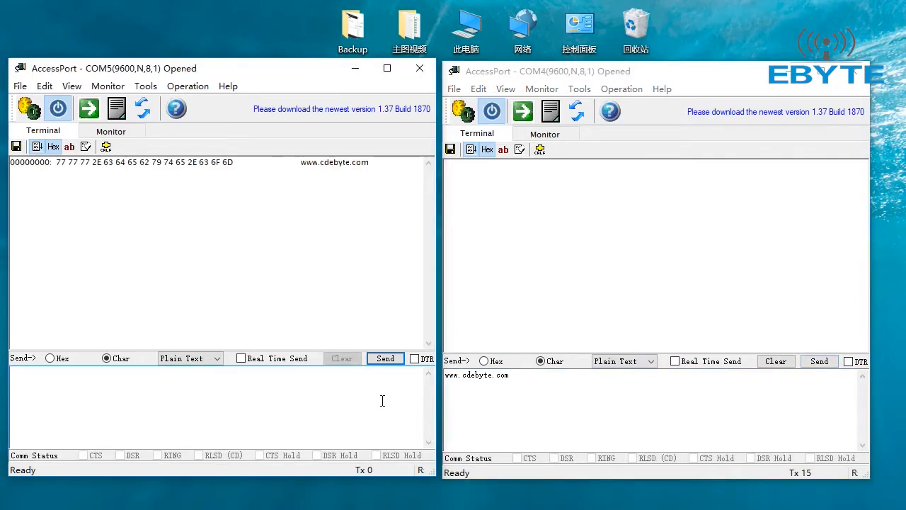
{"action": "type", "text": "www.cdebyte.com"}
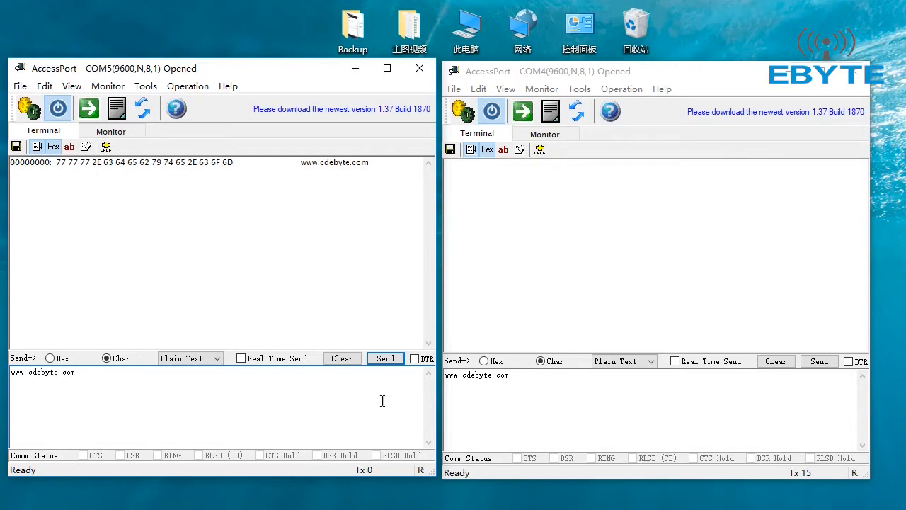
{"action": "left_click", "coordinate": [385, 359]}
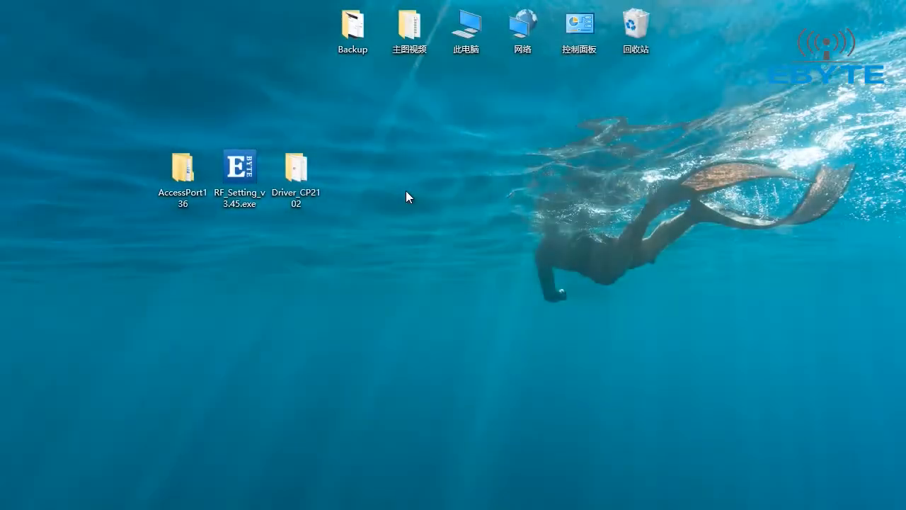
Step: Launch RF_Setting_v3.45.exe, connect on COM4 and read the E30 parameters (9600bps, channel 128)
{"action": "left_click", "coordinate": [239, 167]}
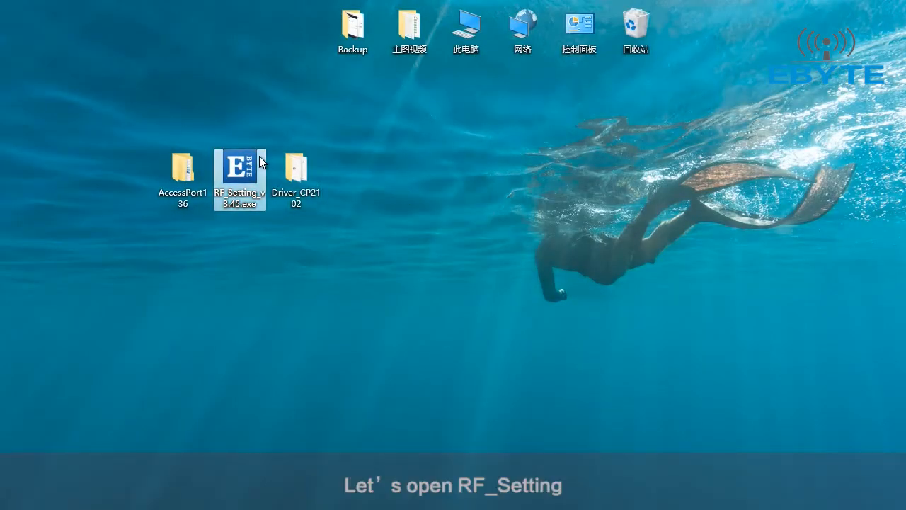
{"action": "double_click", "coordinate": [239, 170]}
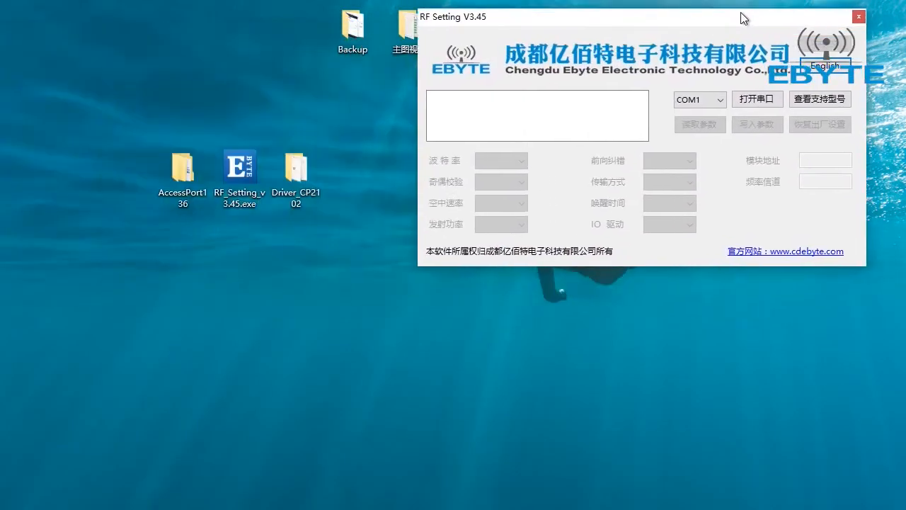
{"action": "left_click", "coordinate": [824, 65]}
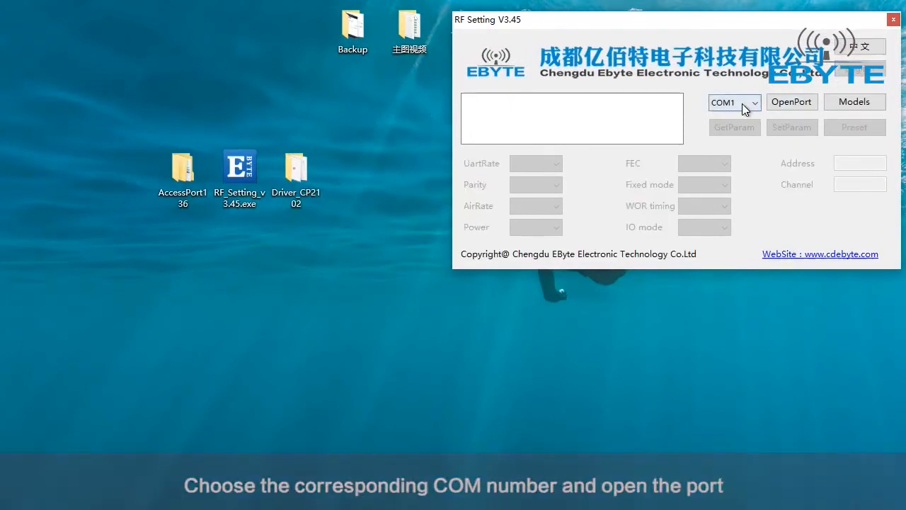
{"action": "left_click", "coordinate": [792, 102]}
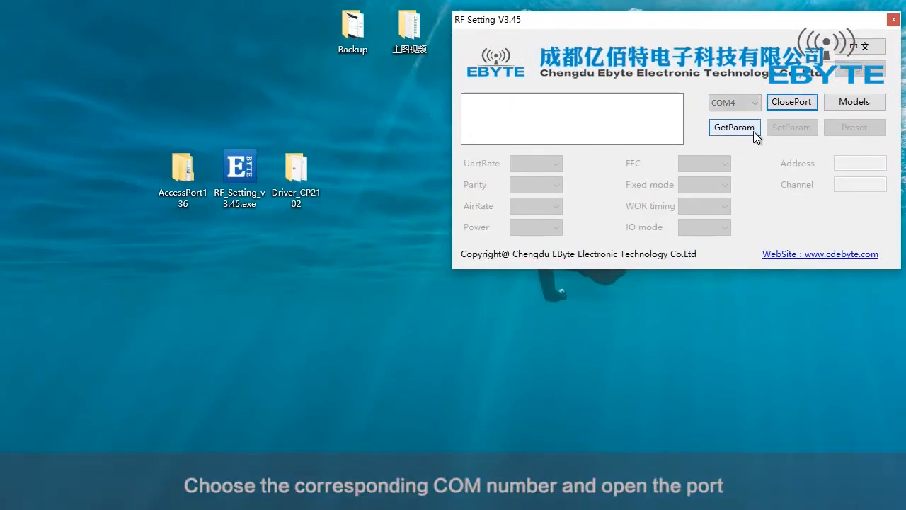
{"action": "left_click", "coordinate": [733, 128]}
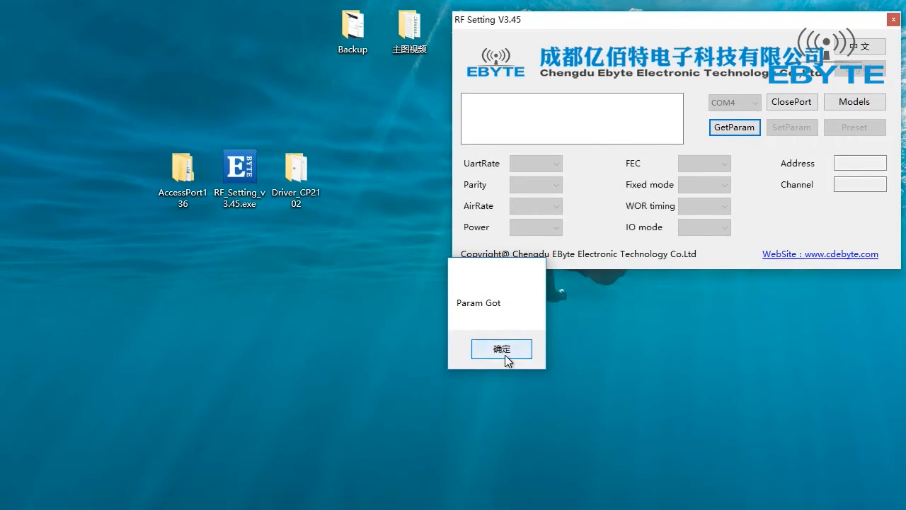
{"action": "left_click", "coordinate": [502, 348]}
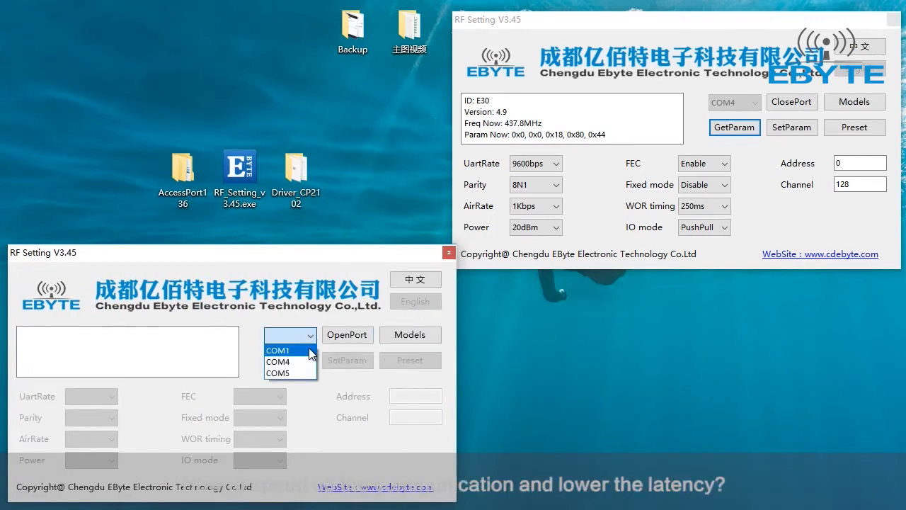
Step: Connect the second RF Setting window on COM5 and read its E30 parameters (channel 128)
{"action": "left_click", "coordinate": [278, 374]}
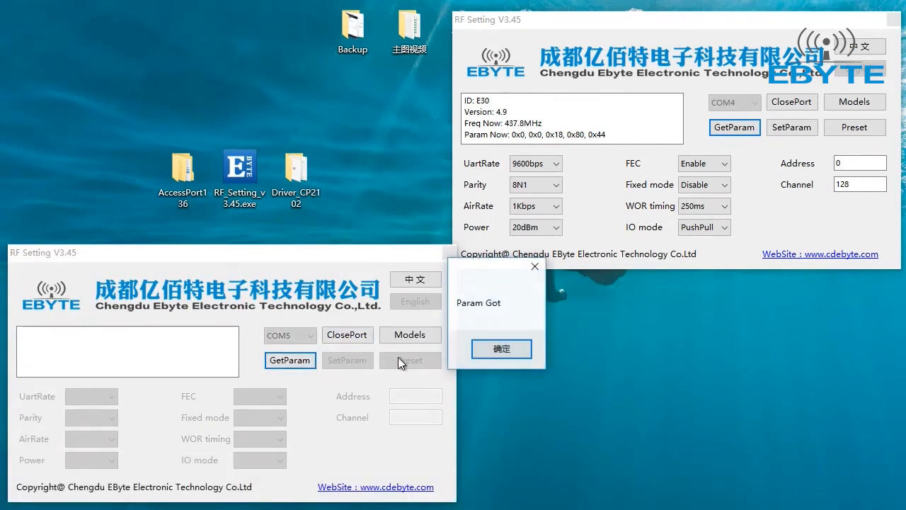
{"action": "left_click", "coordinate": [502, 348]}
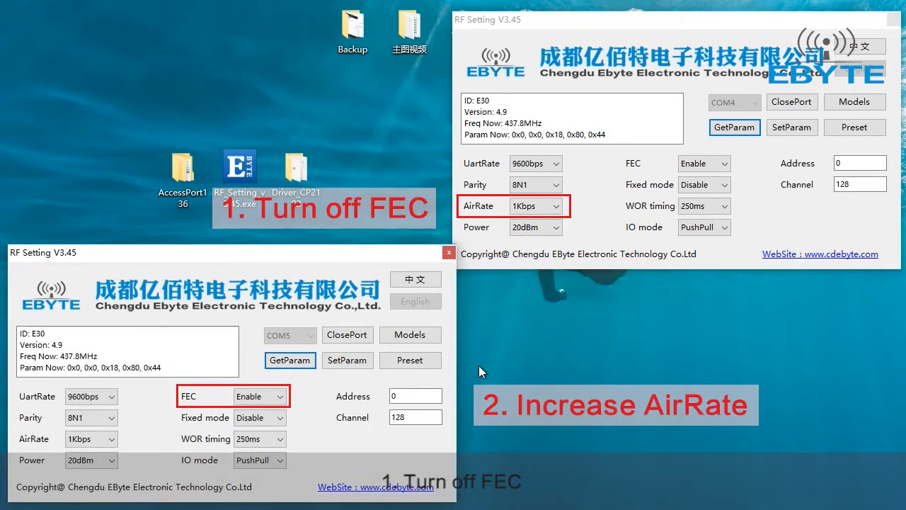
{"action": "mouse_move", "coordinate": [490, 369]}
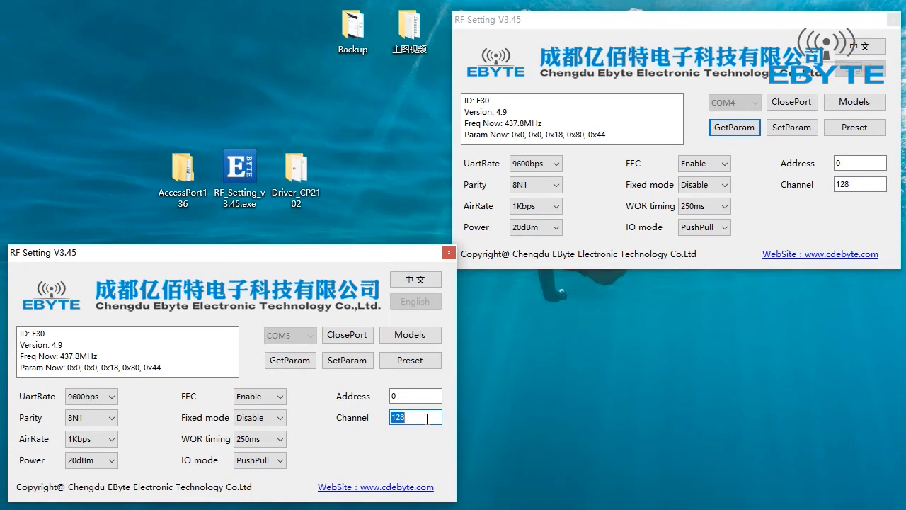
Step: Write channel 120 (437.0MHz) to both E30 modules and close the COM4 port
{"action": "type", "text": "120"}
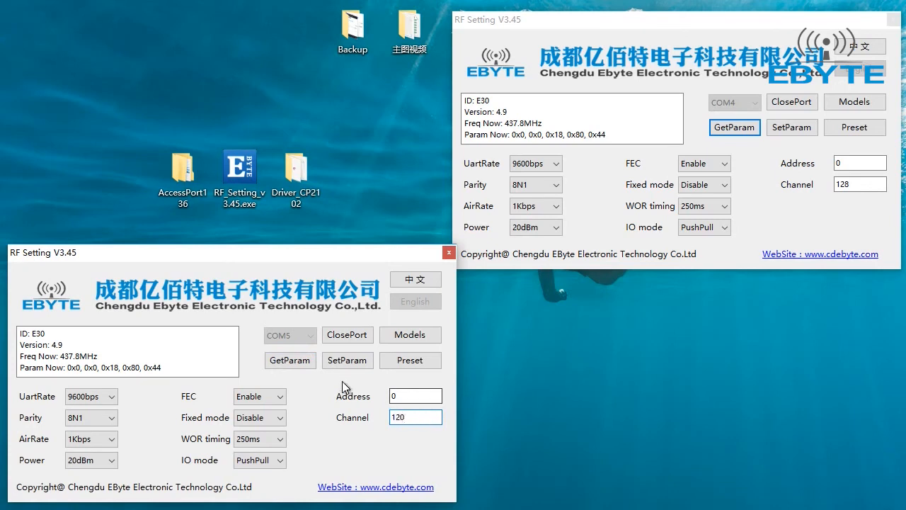
{"action": "left_click", "coordinate": [347, 359]}
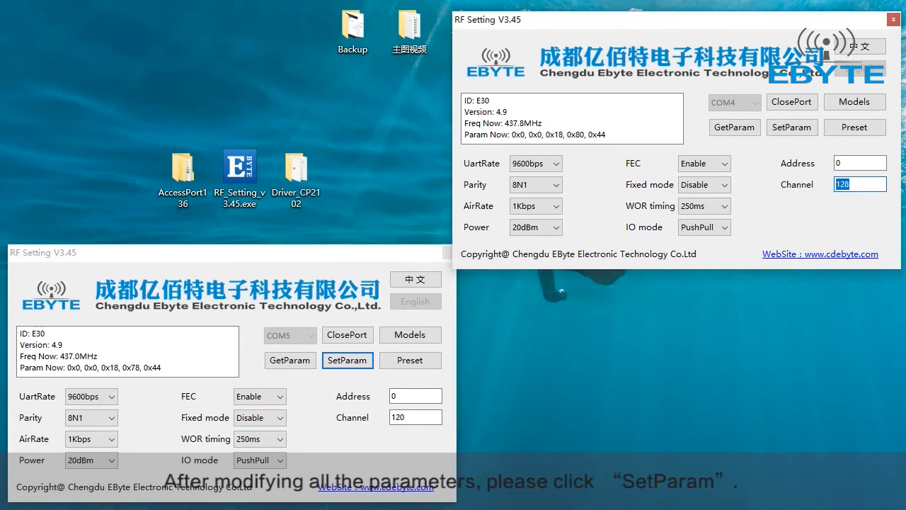
{"action": "left_click", "coordinate": [792, 128]}
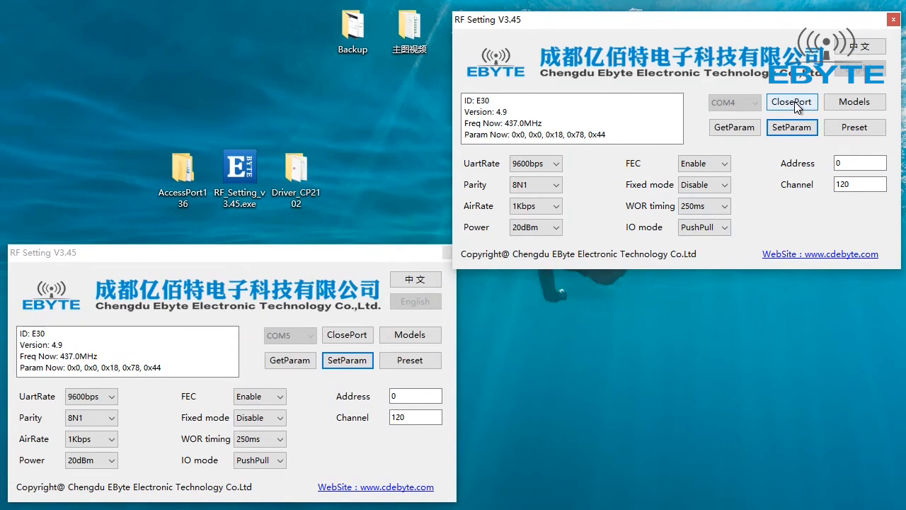
{"action": "left_click", "coordinate": [792, 102]}
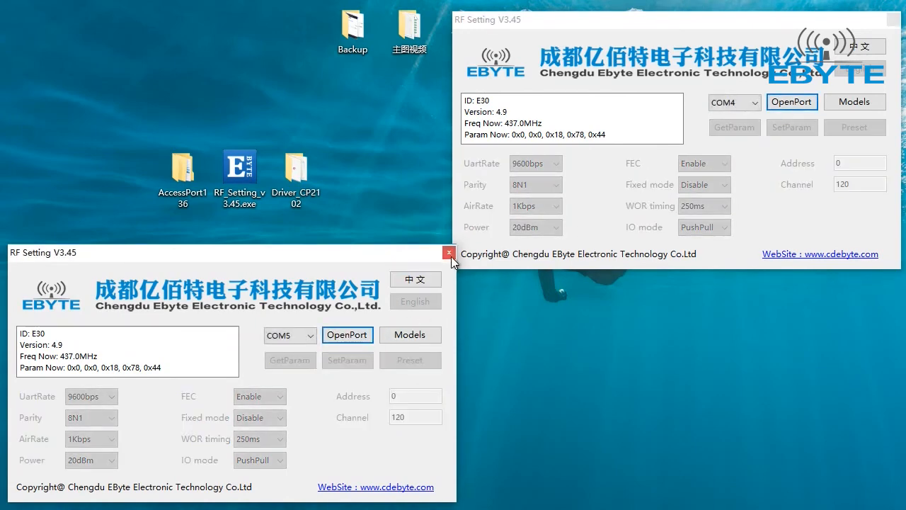